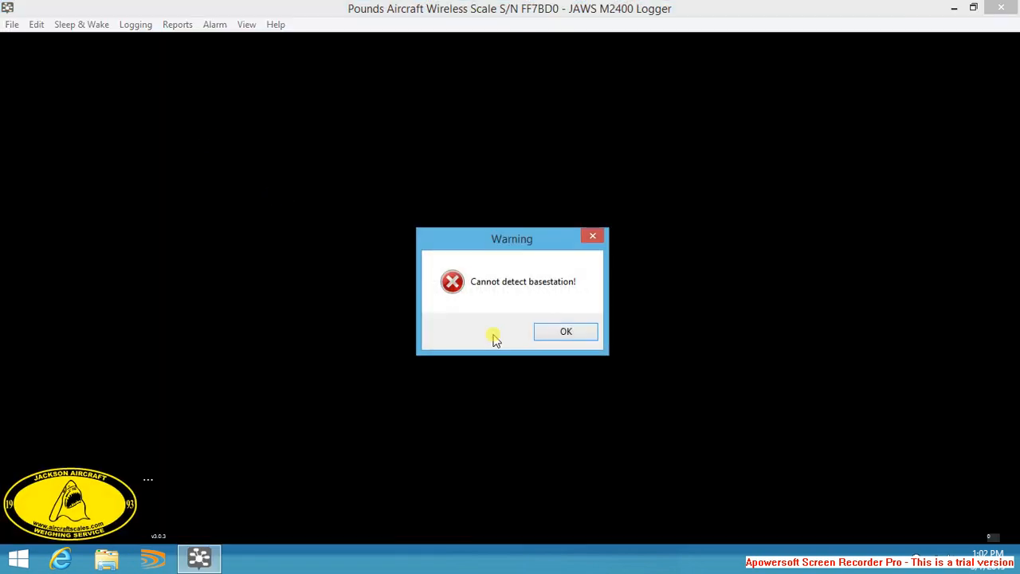
- Dismiss the 'Cannot detect basestation!' warning and open the Sleep & Wake options
click(566, 332)
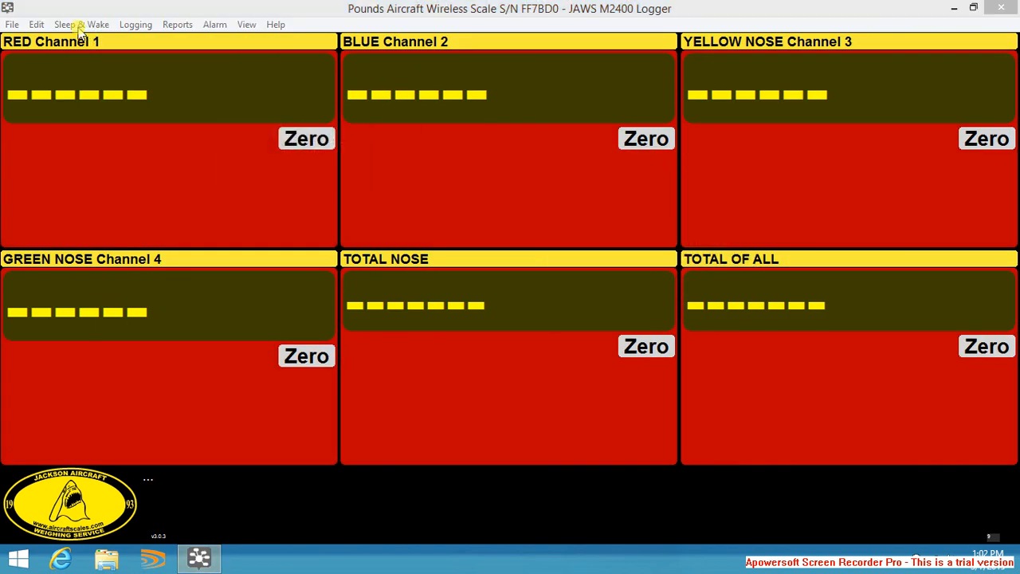
click(80, 24)
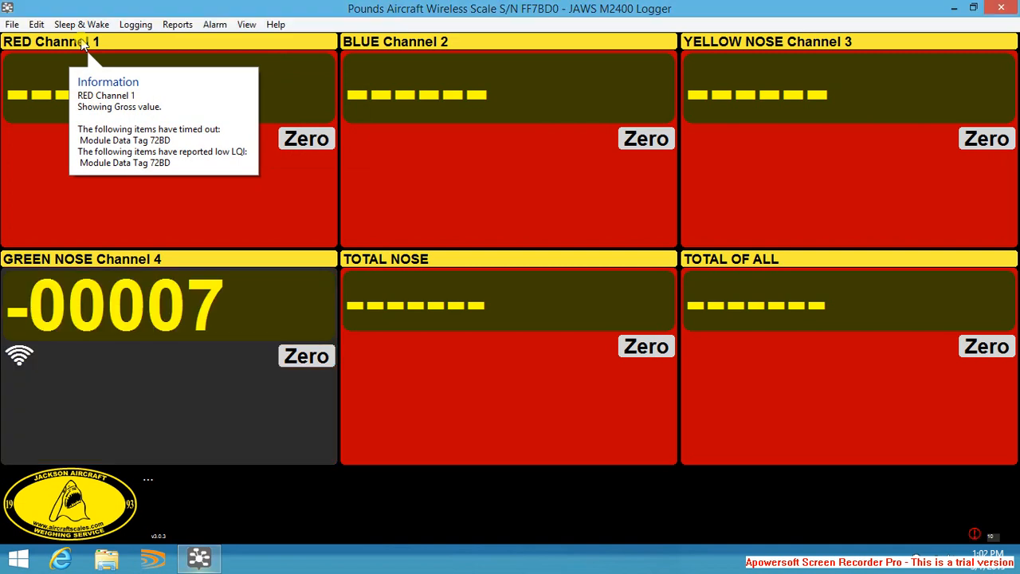
mouse_move(246, 16)
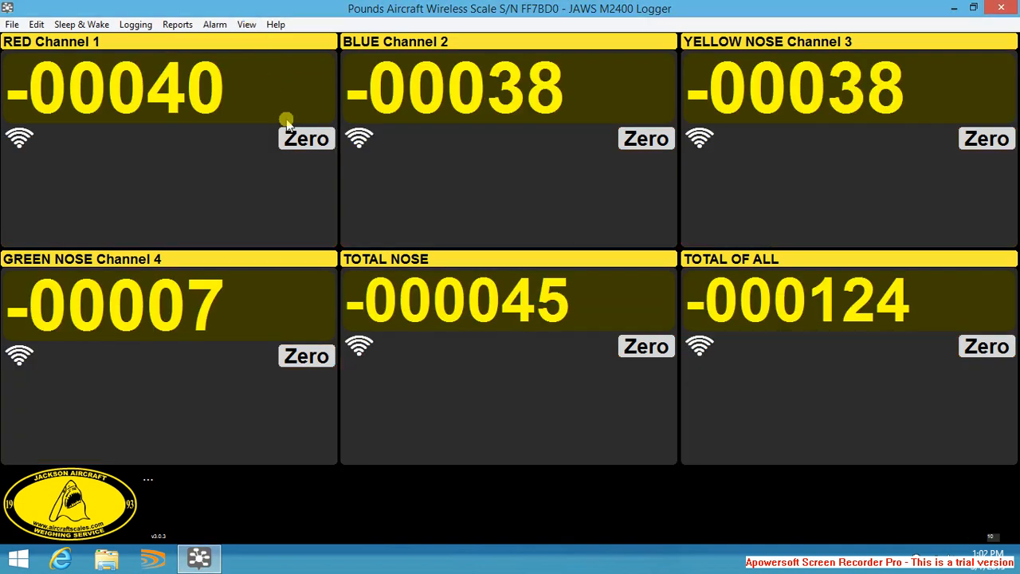
- Zero the RED Channel 1 and BLUE Channel 2 readings
click(306, 138)
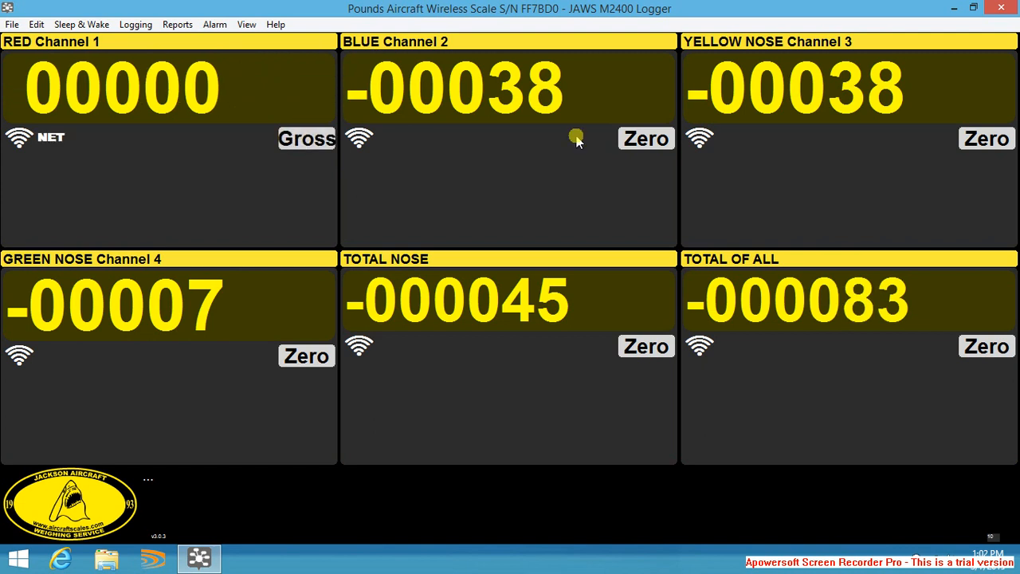
click(646, 138)
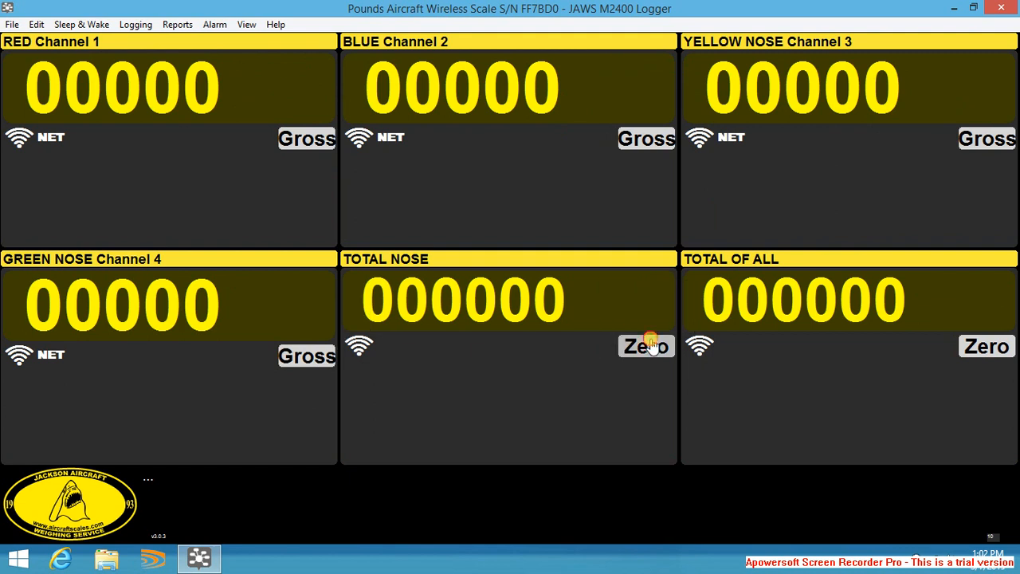
mouse_move(647, 351)
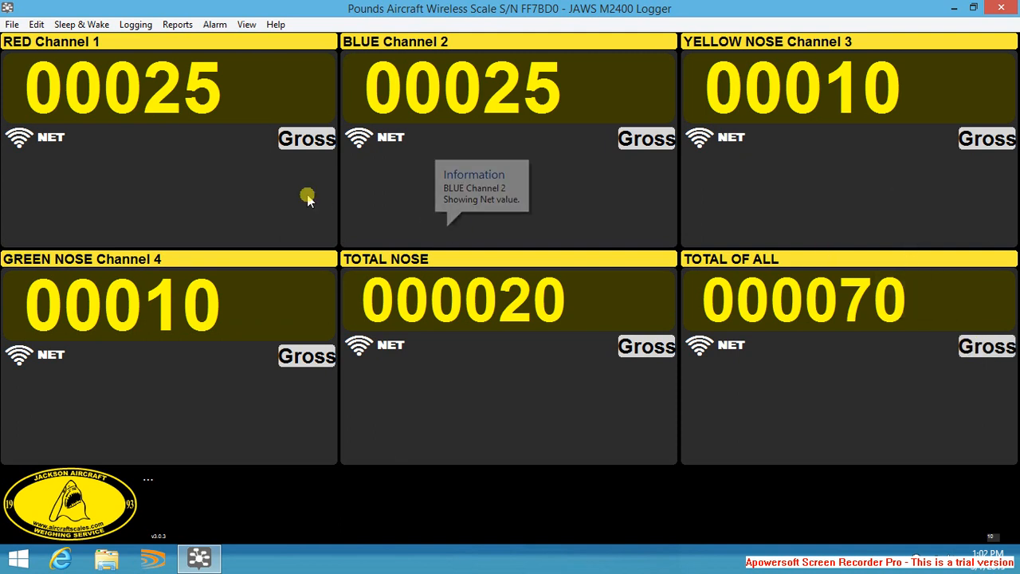
mouse_move(847, 138)
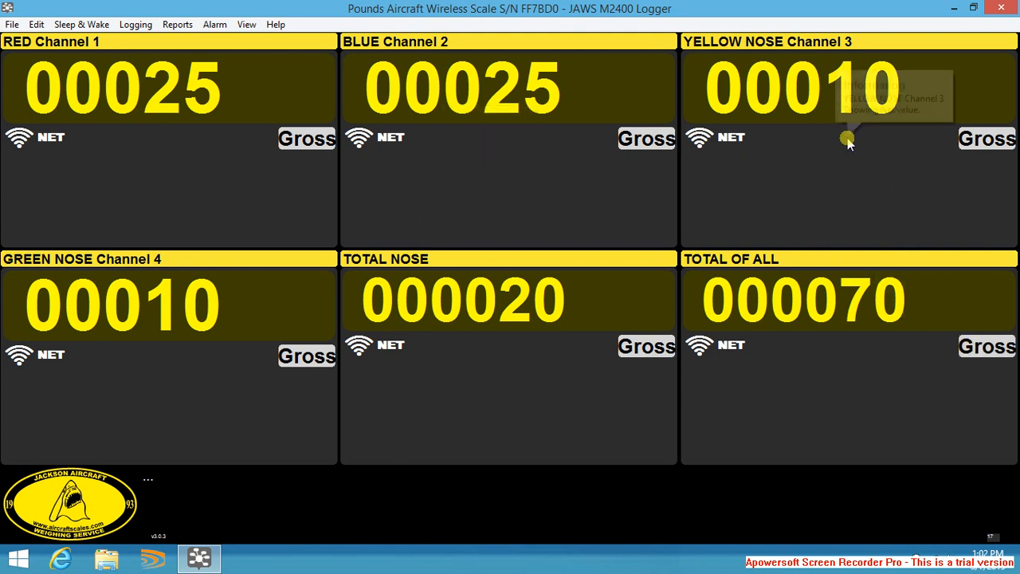
mouse_move(476, 369)
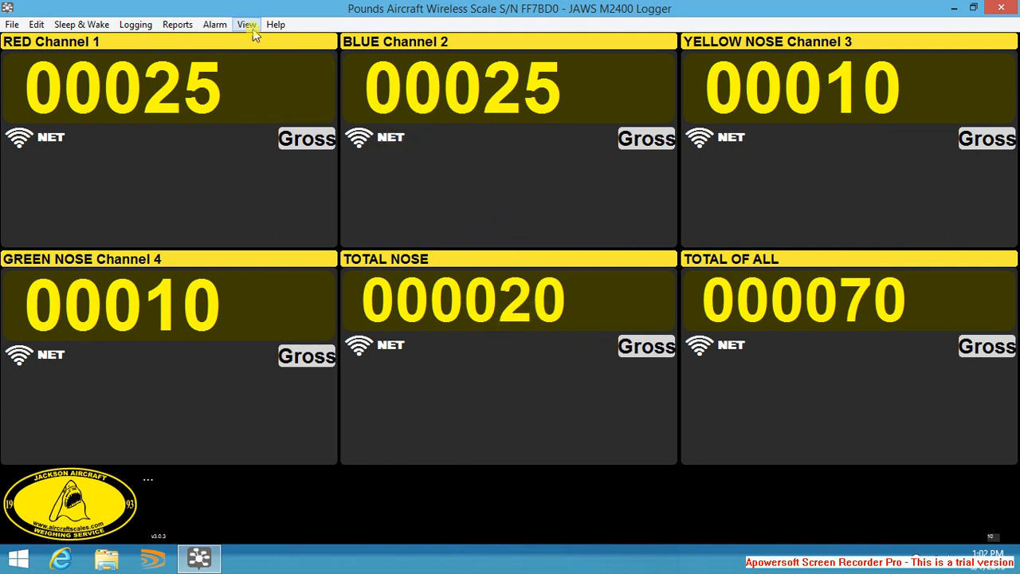
- Switch the display to View > Mapping to show readings around the helicopter
click(247, 23)
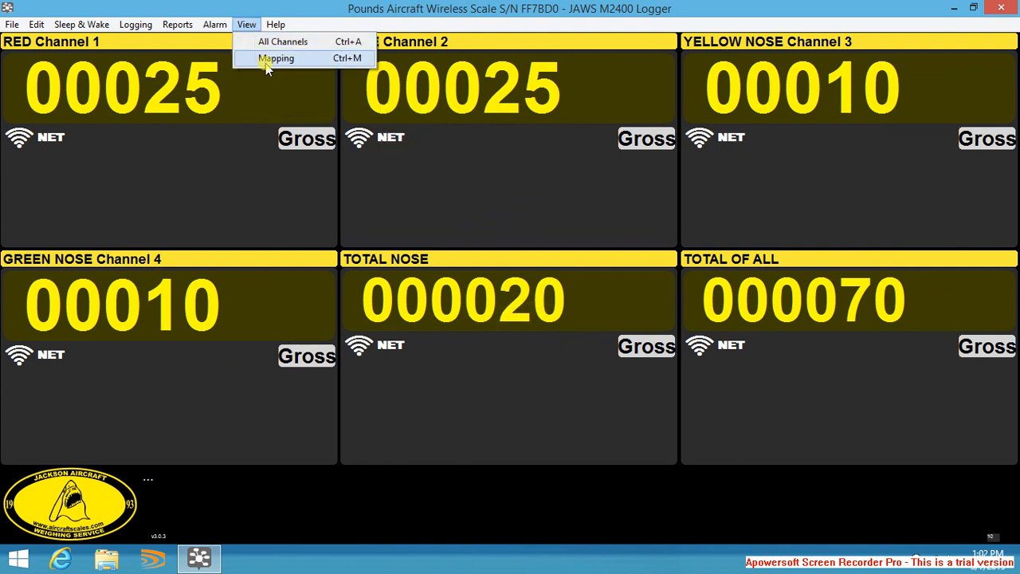
click(276, 58)
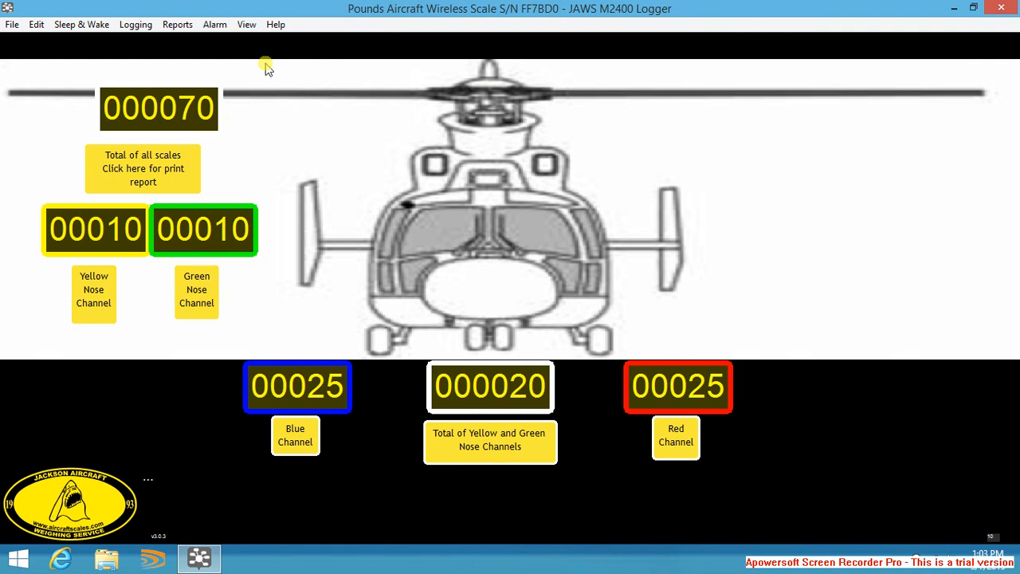
mouse_move(155, 169)
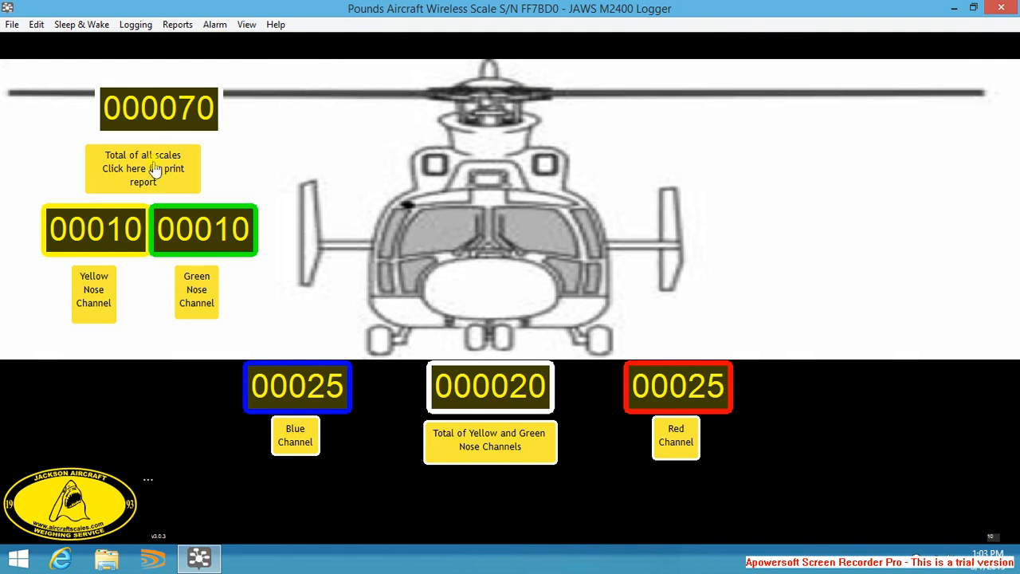
- Generate the total-of-all-scales print report, overwriting the old file with blank report details
click(143, 168)
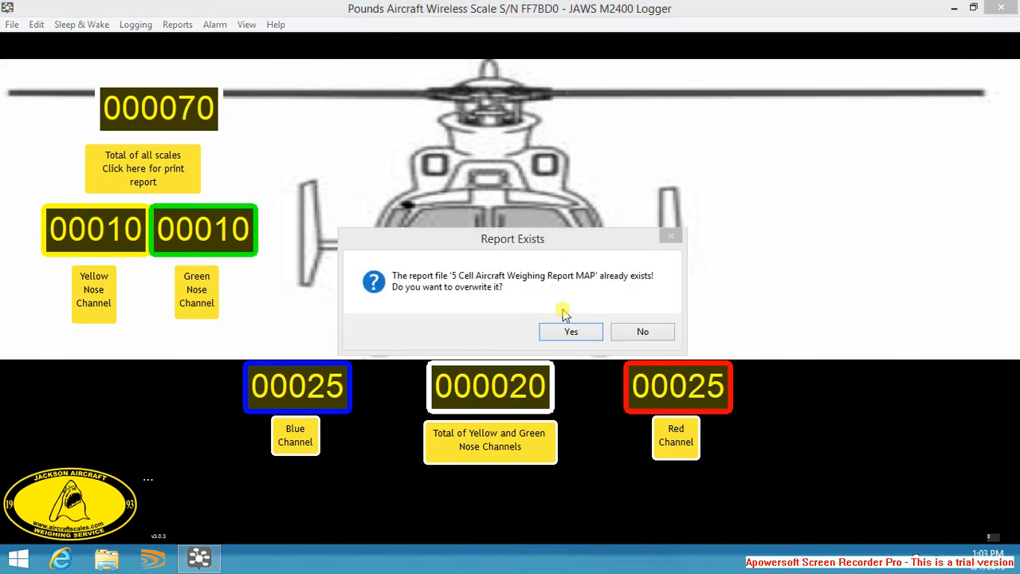
click(571, 331)
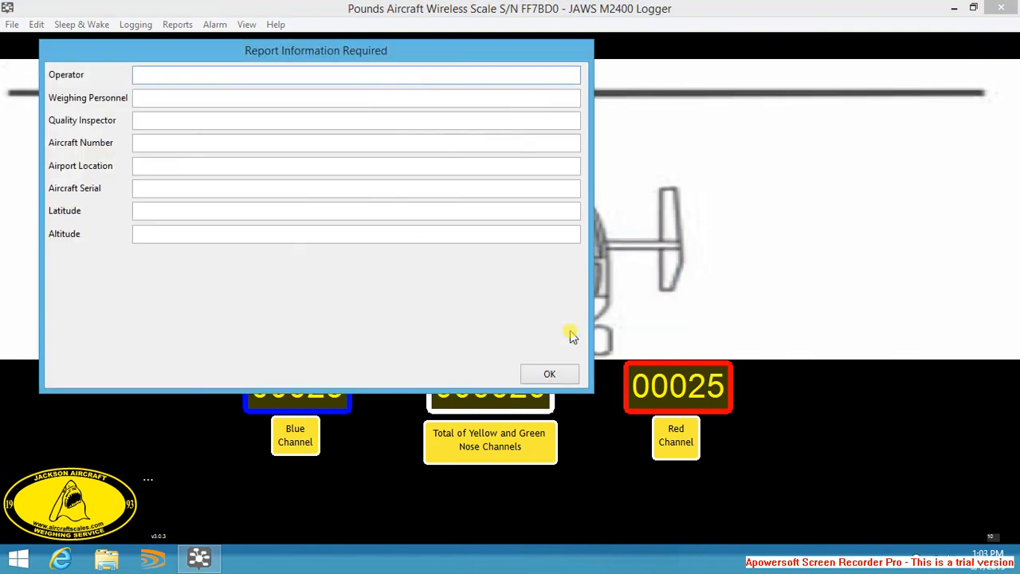
mouse_move(277, 176)
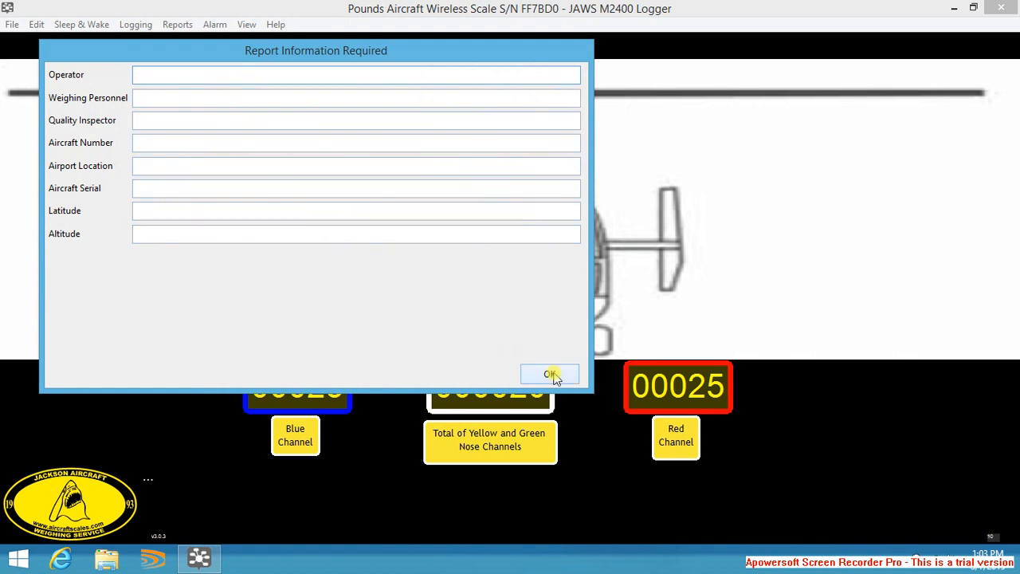
click(550, 375)
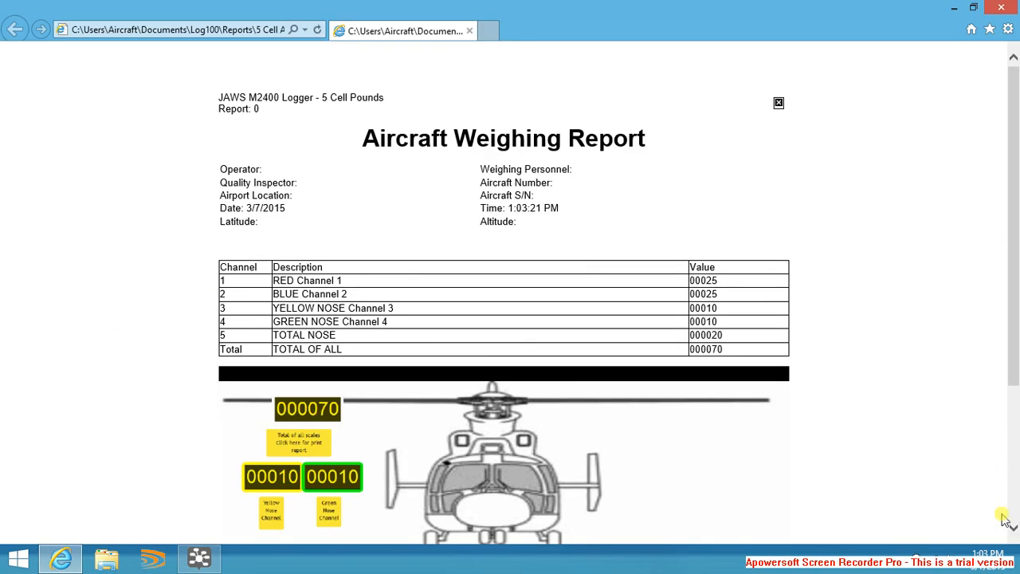
- Scroll down through the report to the helicopter map and signature lines
scroll(down, 3)
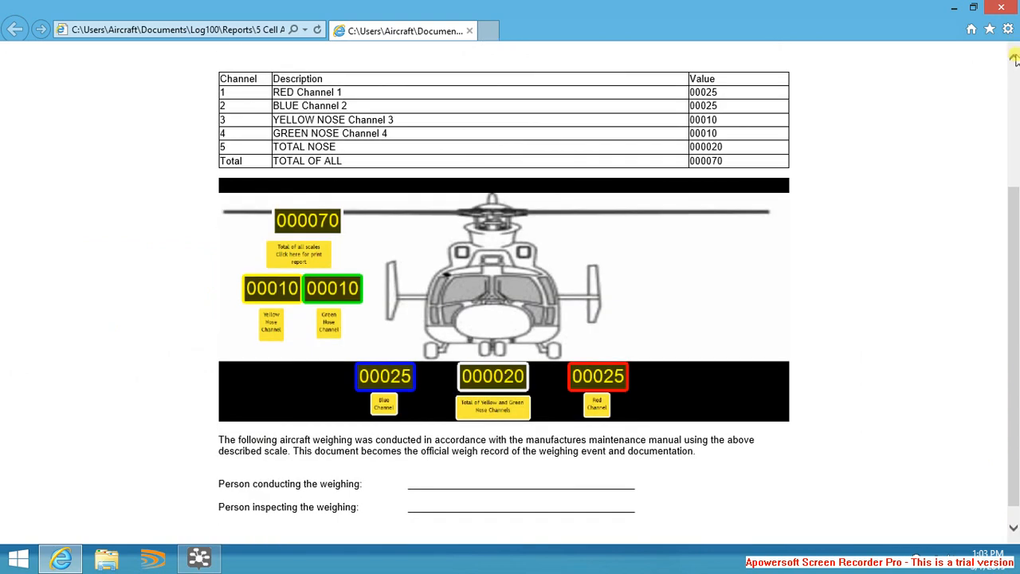
scroll(down, 3)
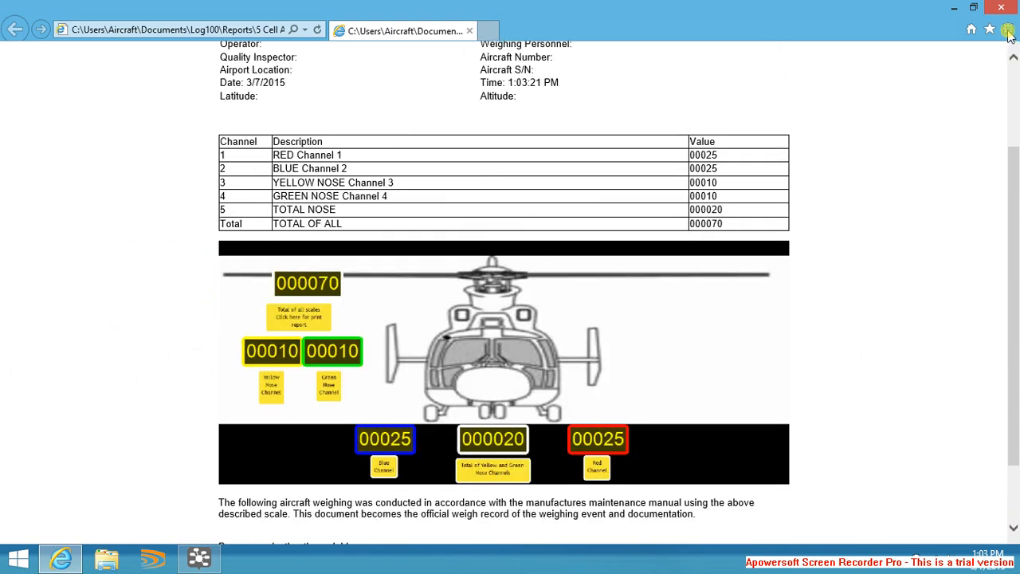
click(1007, 29)
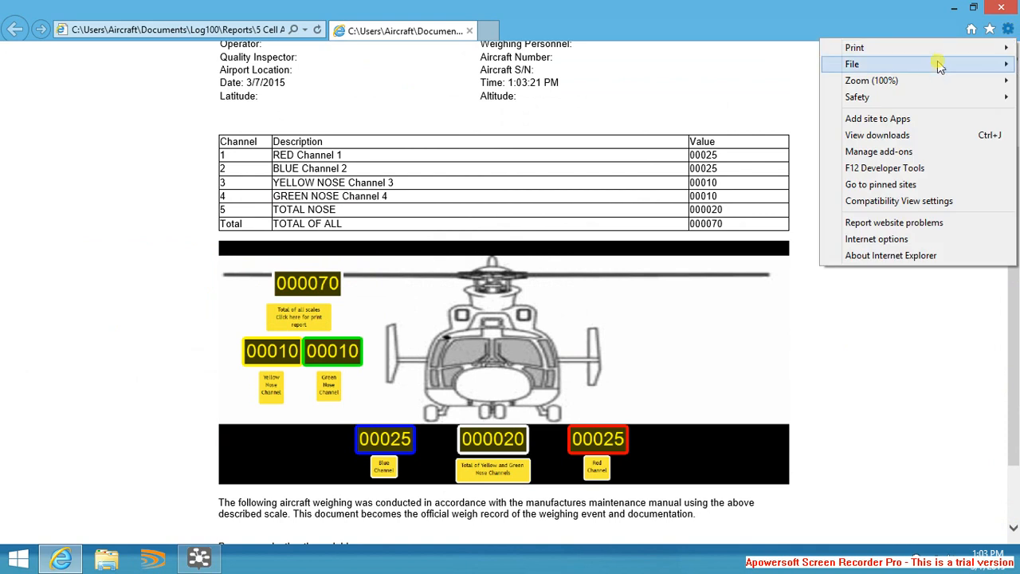
mouse_move(854, 47)
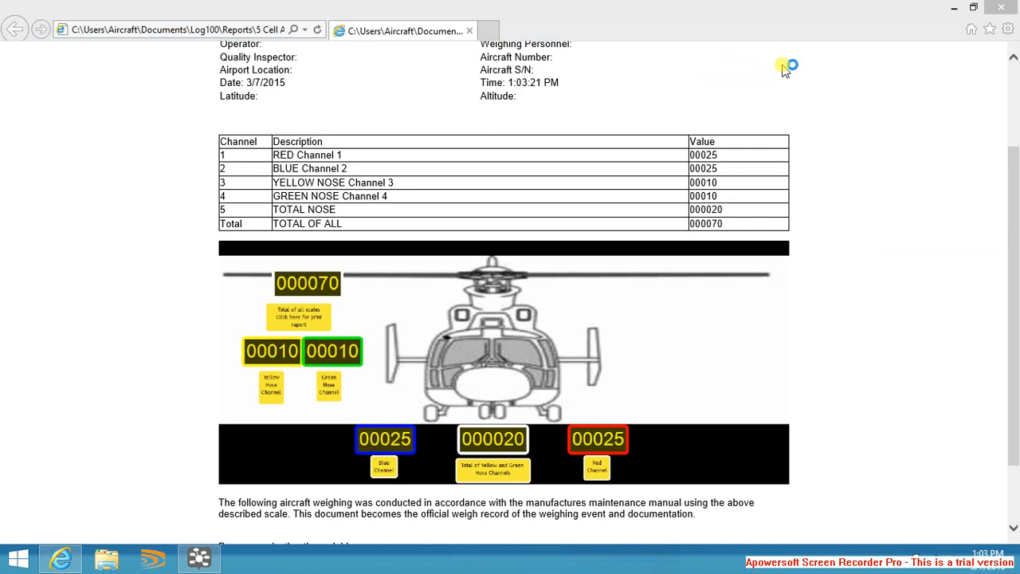
- Print-preview the one-page weighing report, then close the preview
click(308, 317)
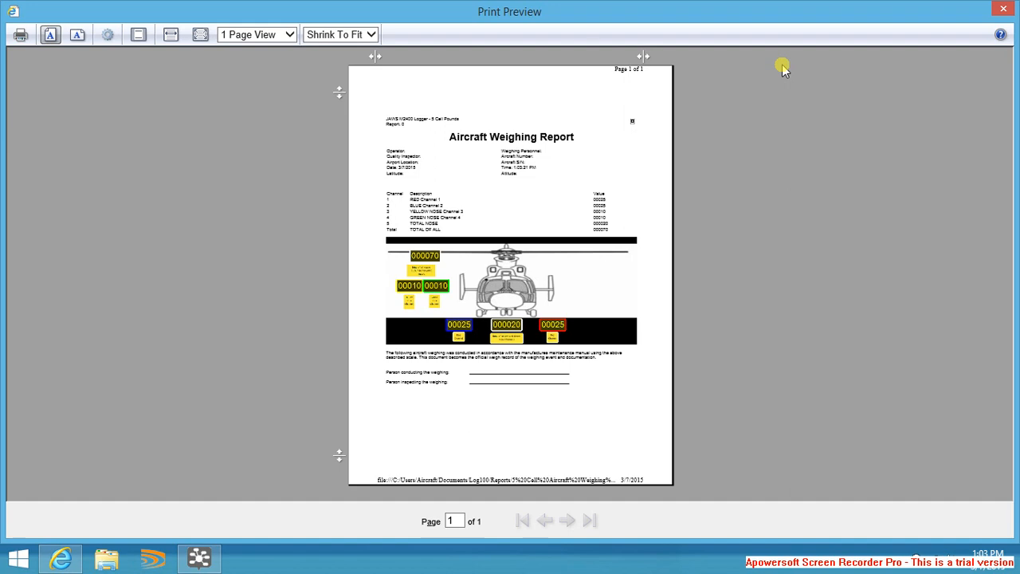
mouse_move(941, 48)
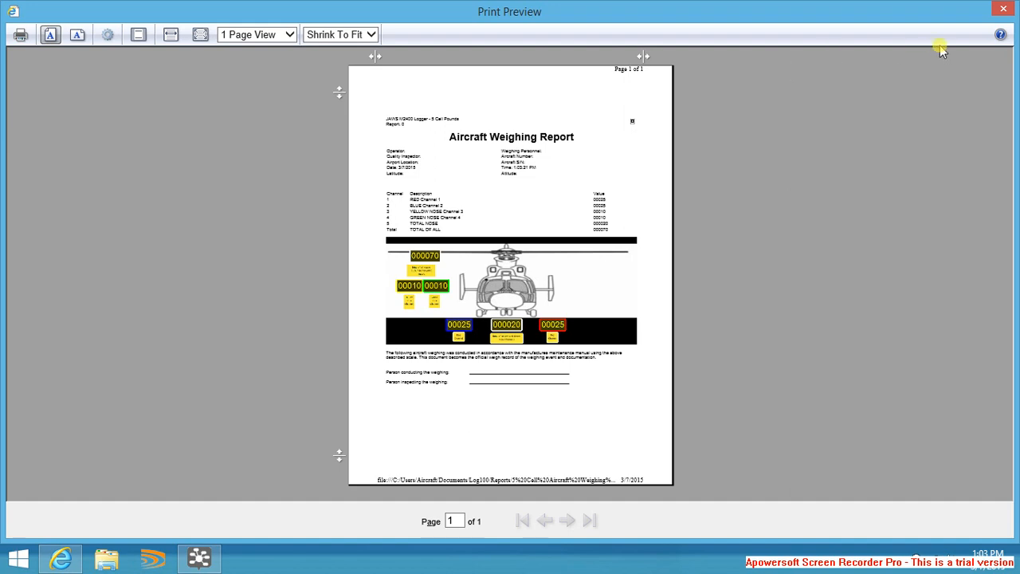
click(1002, 8)
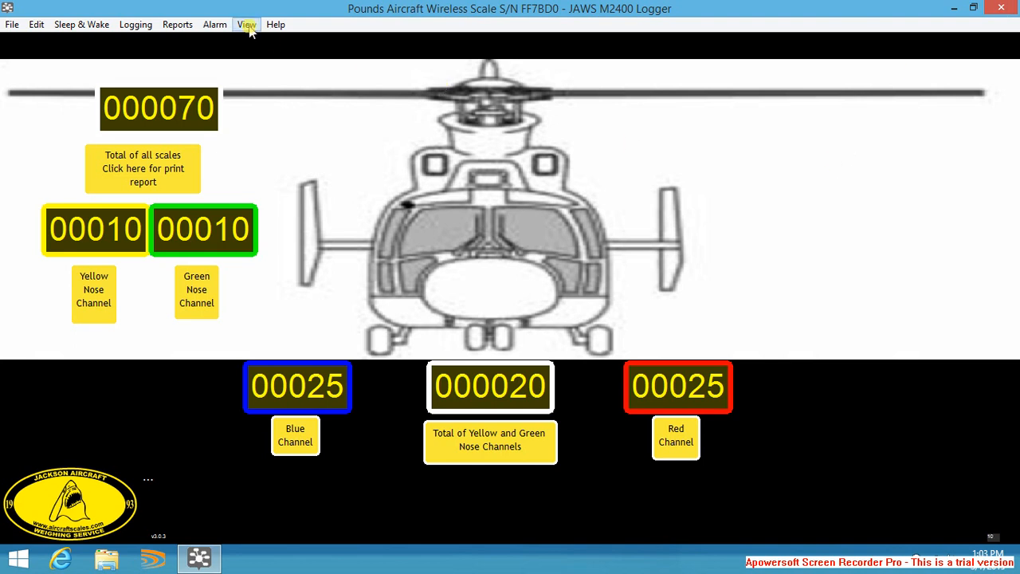
- Switch the display back to View > All Channels
click(247, 24)
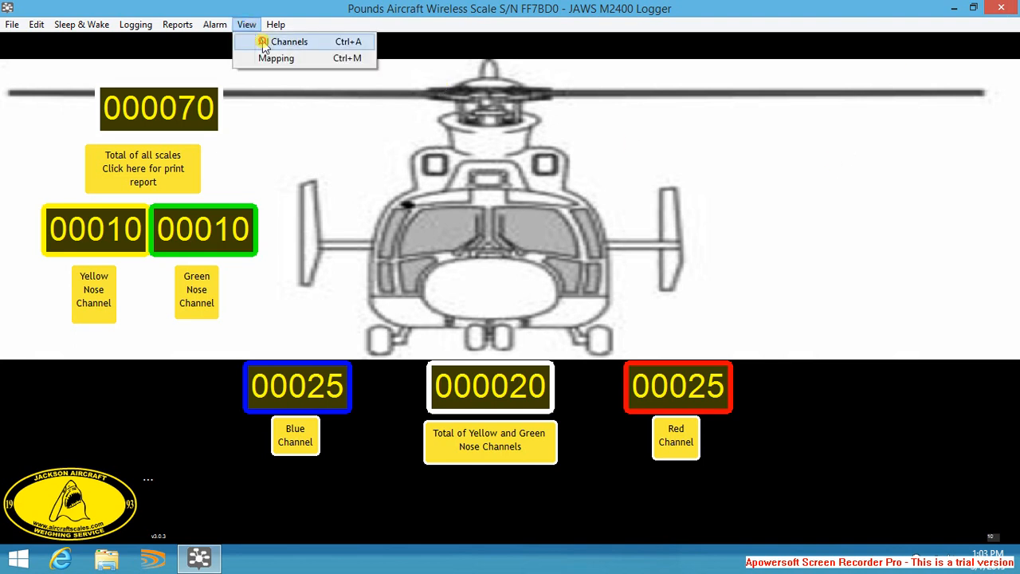
click(289, 41)
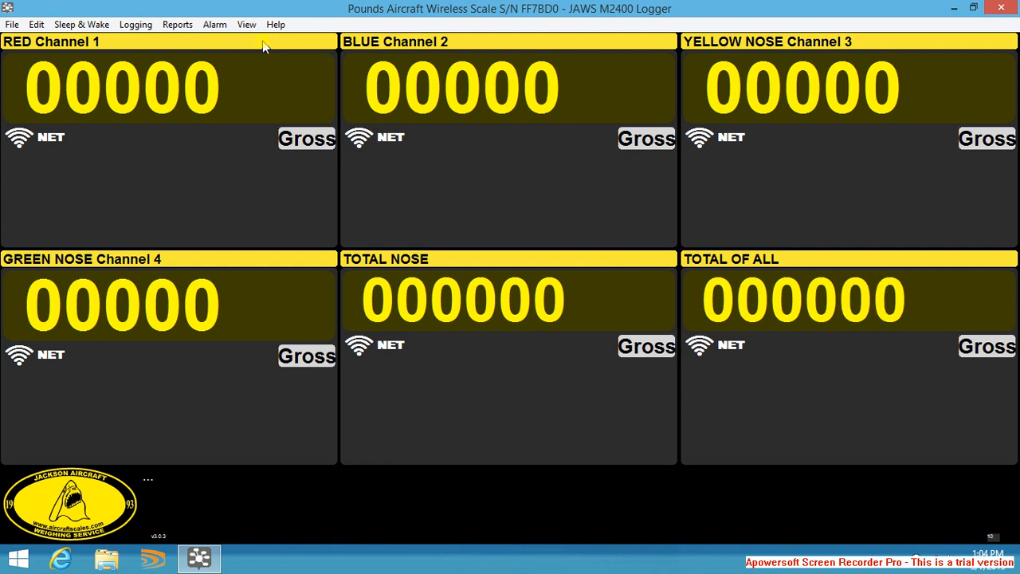
mouse_move(154, 41)
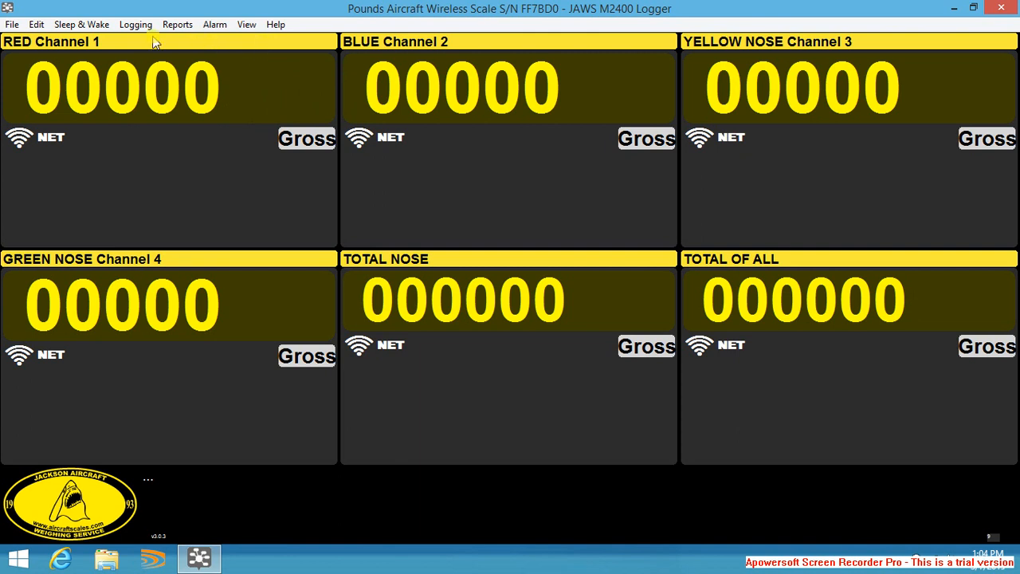
- Open the Sleep & Wake options to put the scales to sleep
click(81, 24)
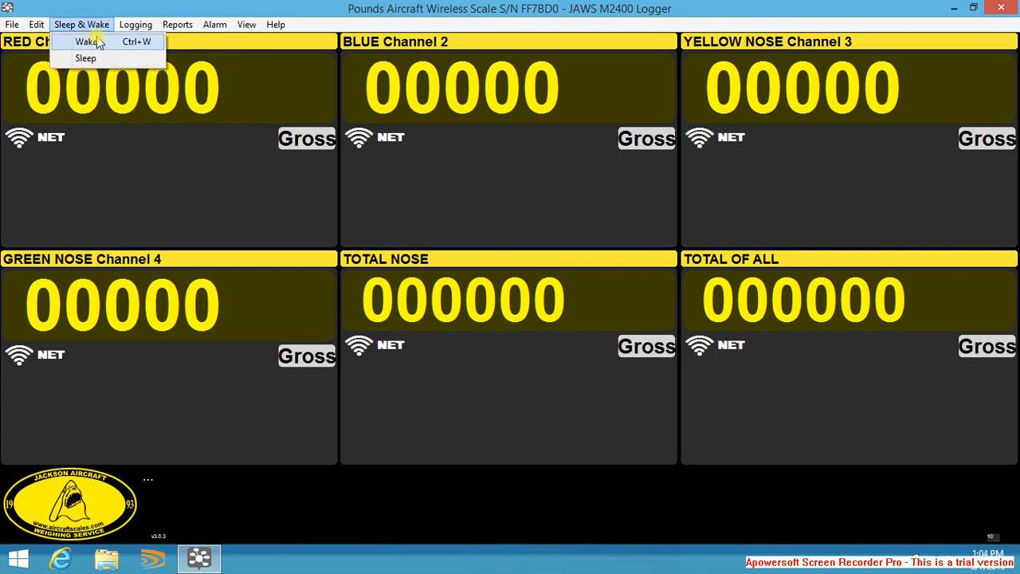
mouse_move(100, 68)
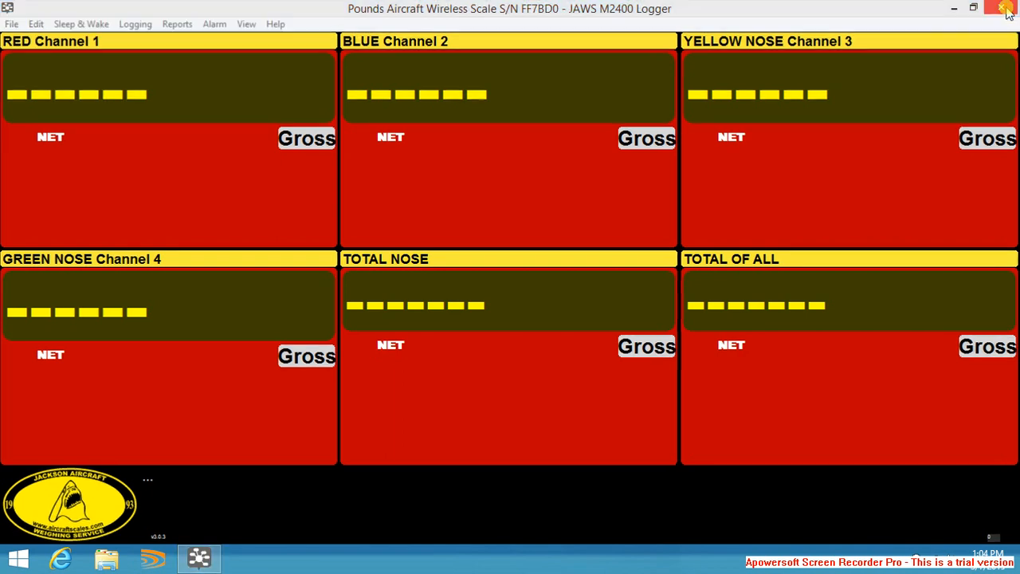
- Close the scale logger window and bring up the Windows Start screen
click(1006, 8)
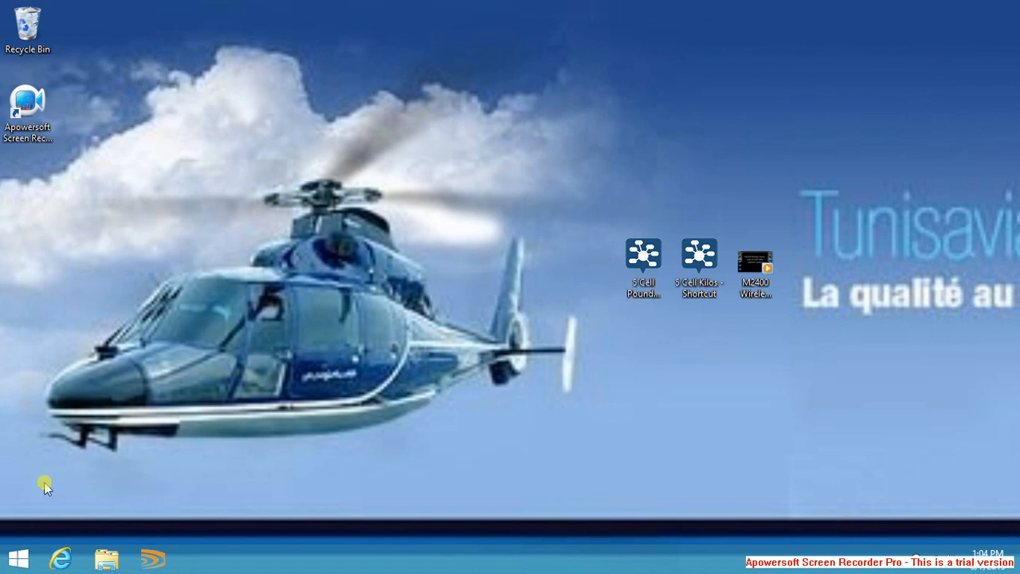
click(16, 557)
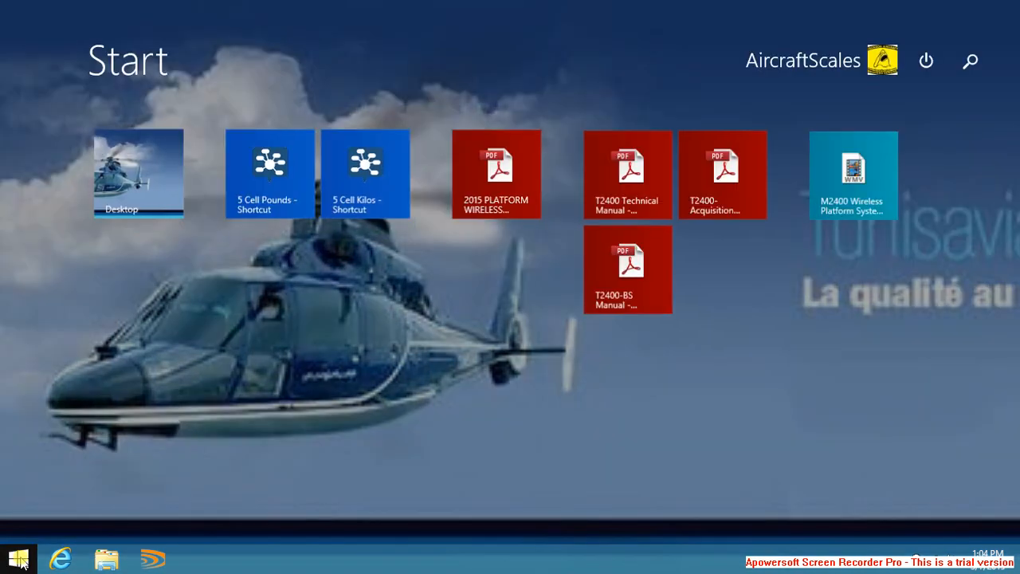